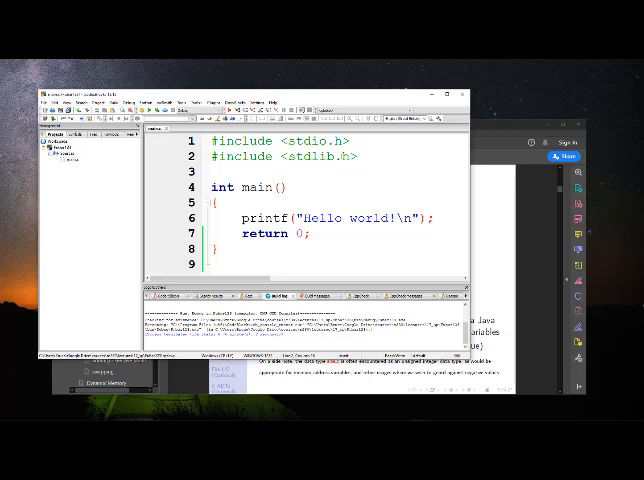
- Fill main's parentheses with the parameters int argc, char* argv[]
double_click(315, 157)
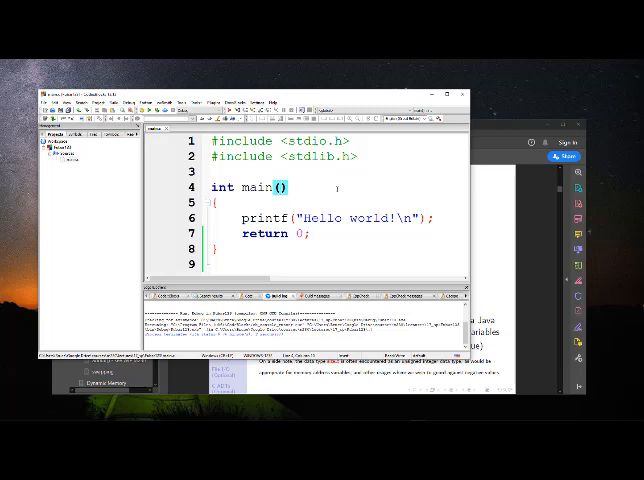
type("int")
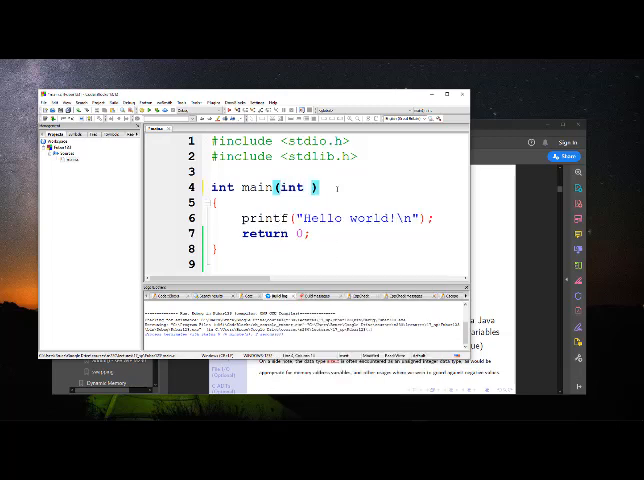
type("argc, char* argv")
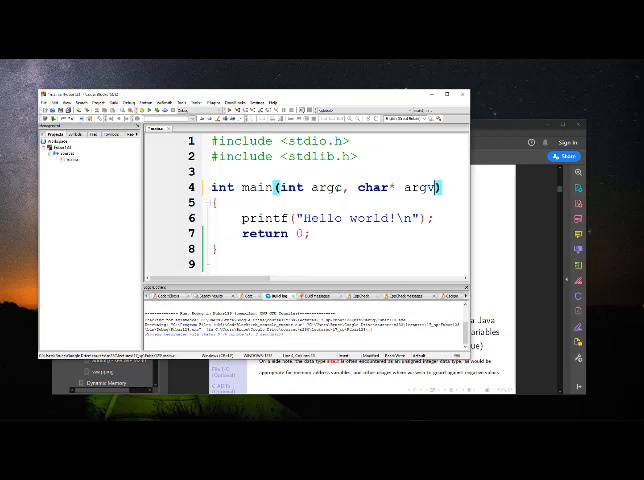
type("[]")
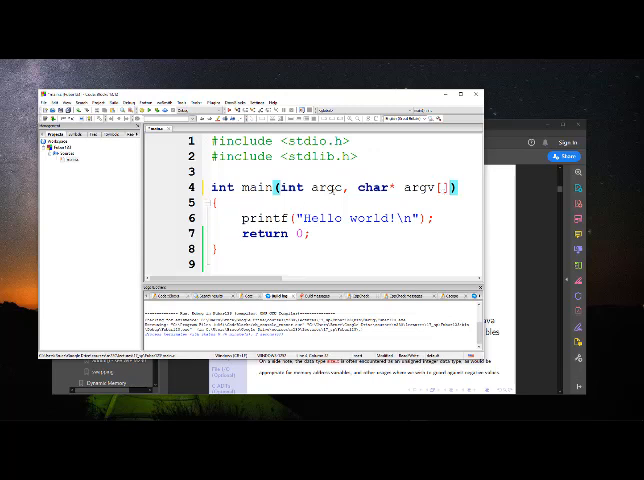
double_click(326, 186)
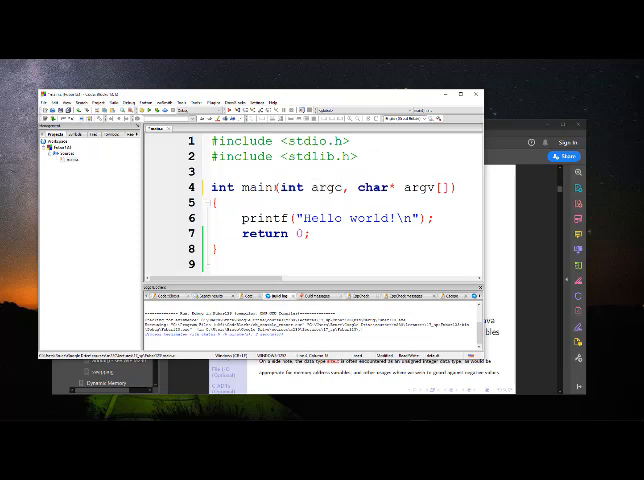
double_click(252, 186)
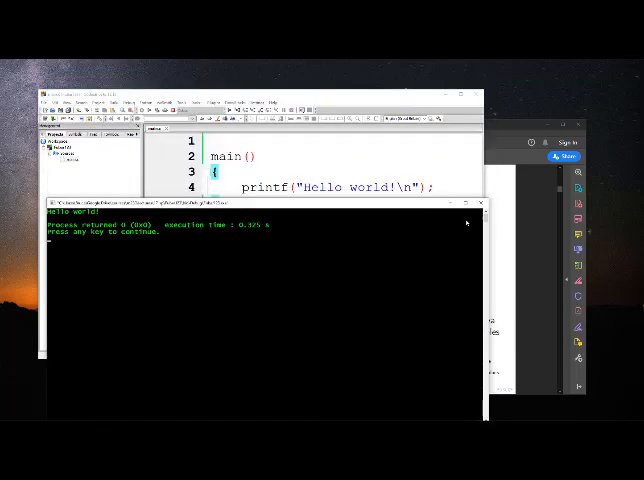
mouse_move(482, 205)
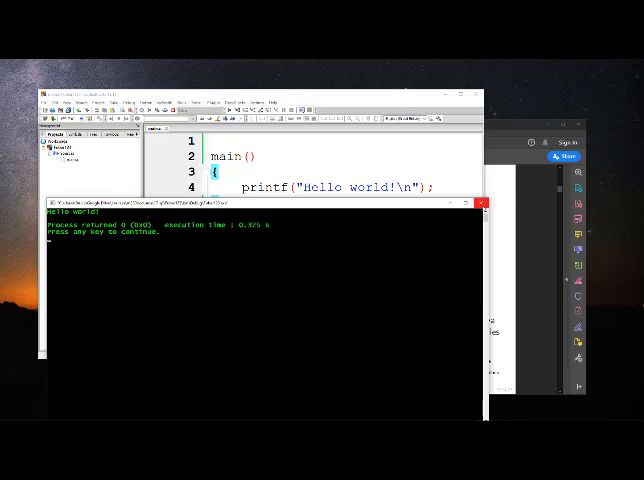
- Close the console window after it shows Hello world
left_click(484, 205)
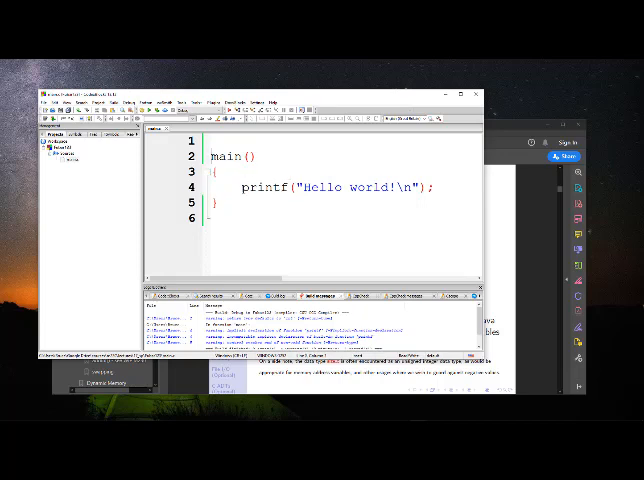
- Put back int before main() and return 0; before the closing brace
type("int")
type("#include <stdio.h>")
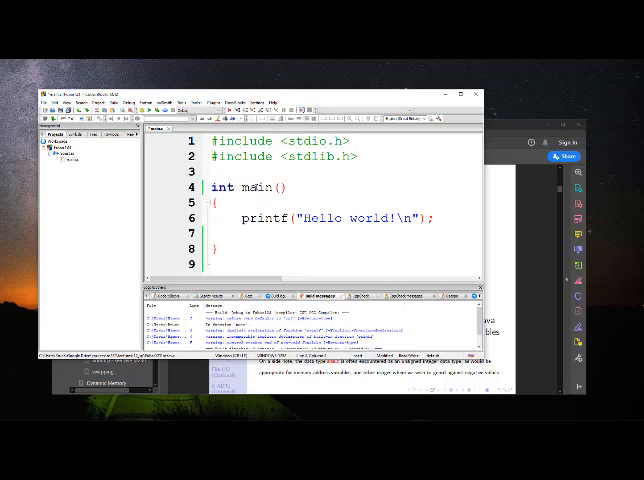
type("return 0;")
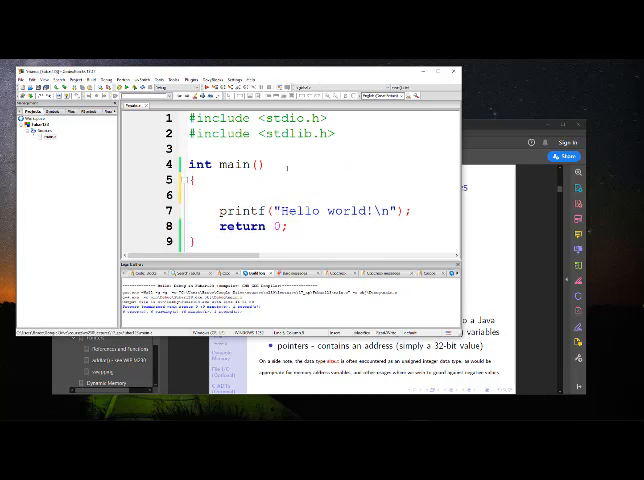
- Insert if(1) printf("true"); above the greeting and build and run it
type("if()")
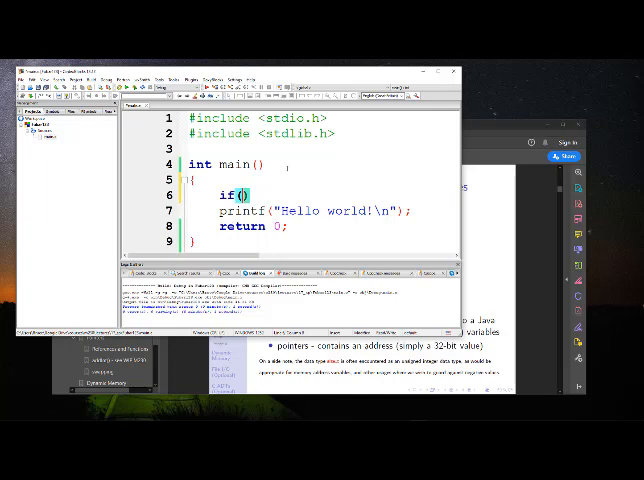
type("1")
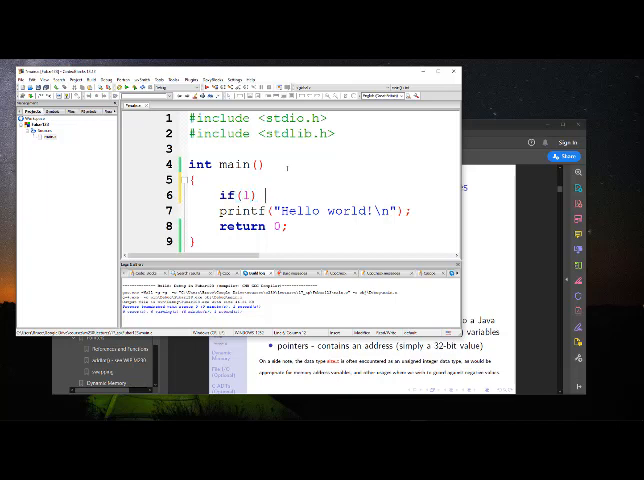
type("printf()")
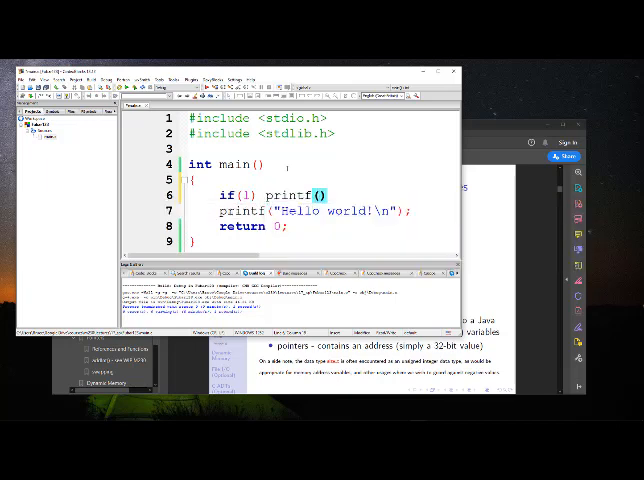
type(";")
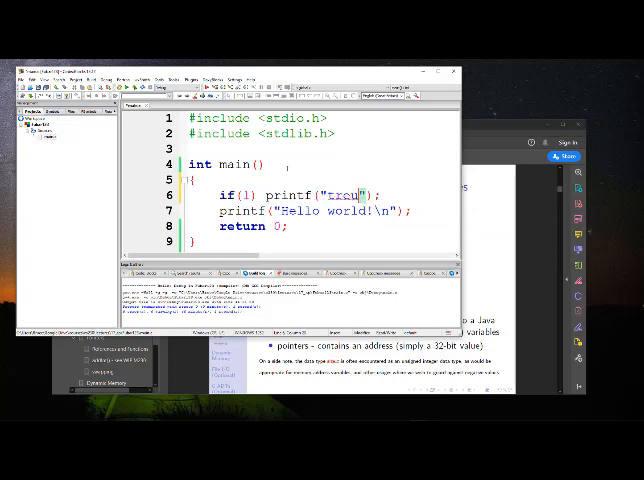
key("Backspace")
type("u")
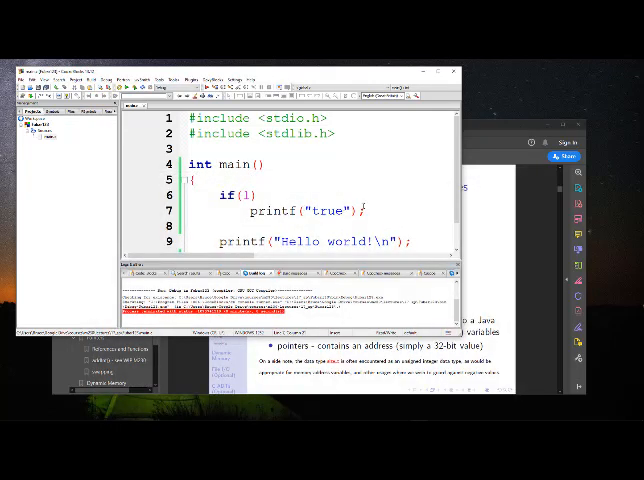
- Append \n to "true" and change the condition to 0, then to 34343
type("\\n")
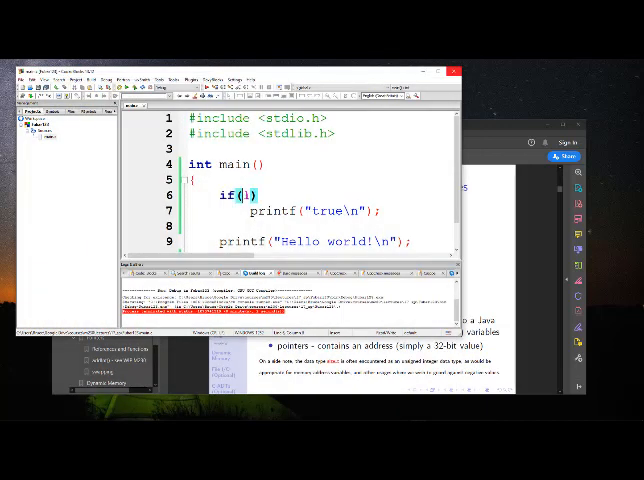
type("0")
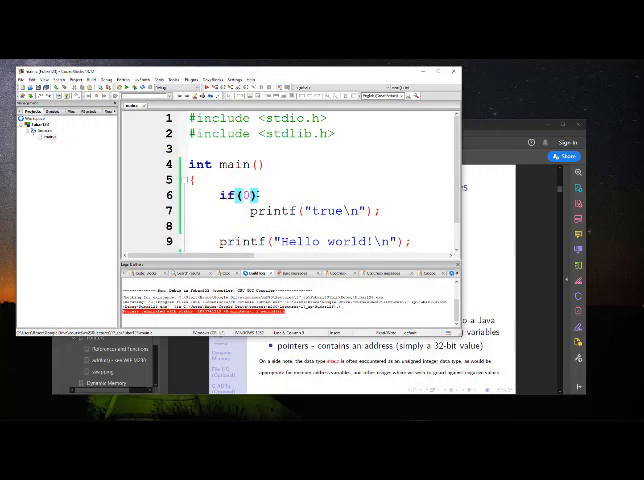
double_click(245, 197)
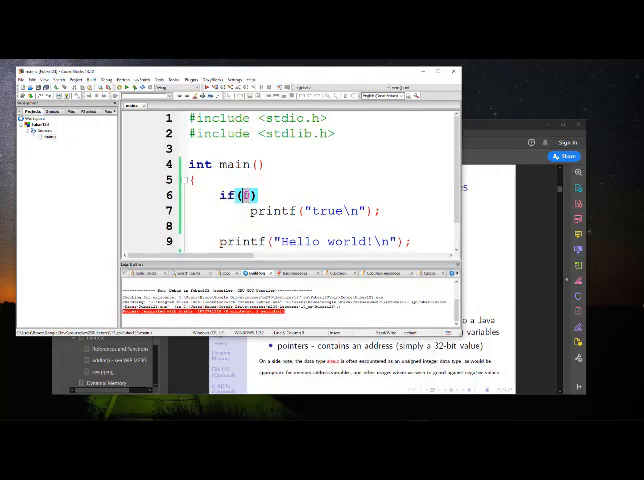
type("34343")
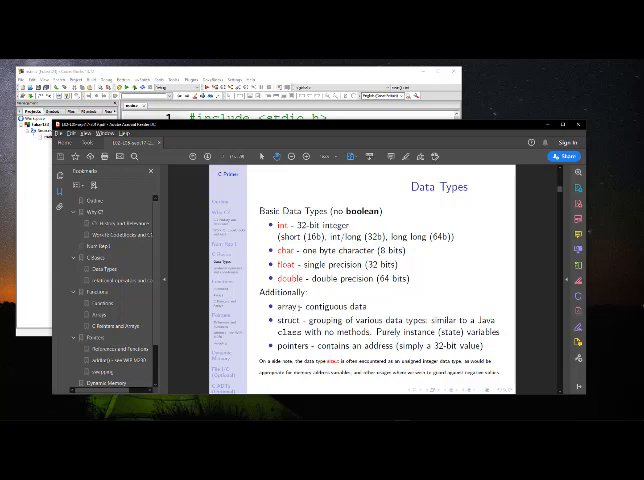
- Highlight terms such as pointers on the Acrobat Data Types slide
double_click(290, 308)
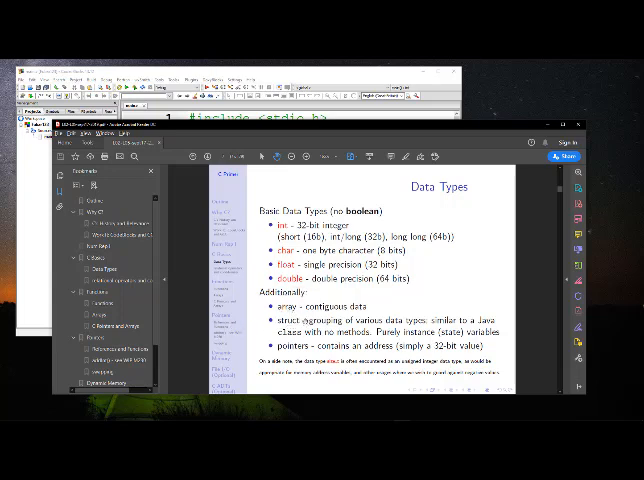
double_click(290, 323)
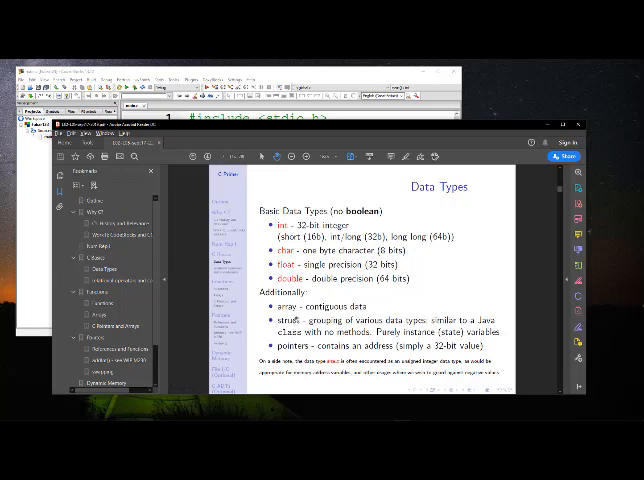
double_click(290, 320)
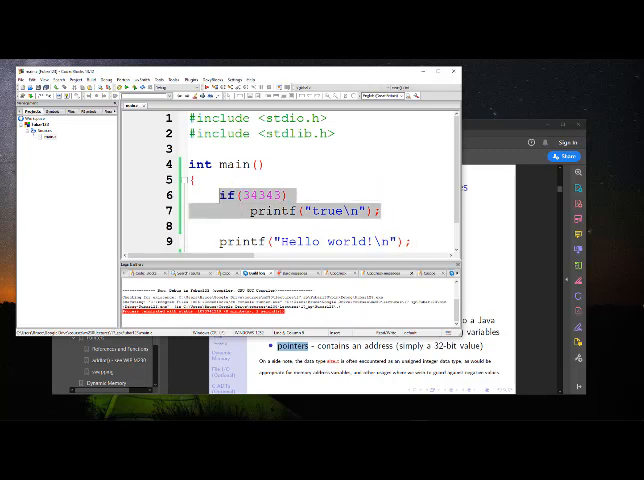
- Declare int* xpt; with a comment saying it can hold an address
type("int*")
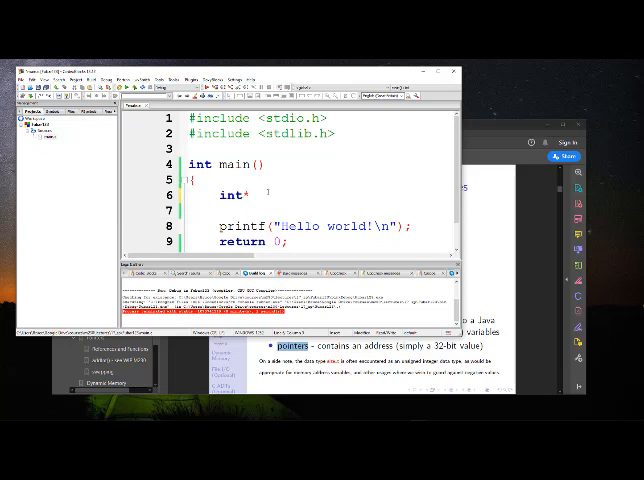
type("xpt")
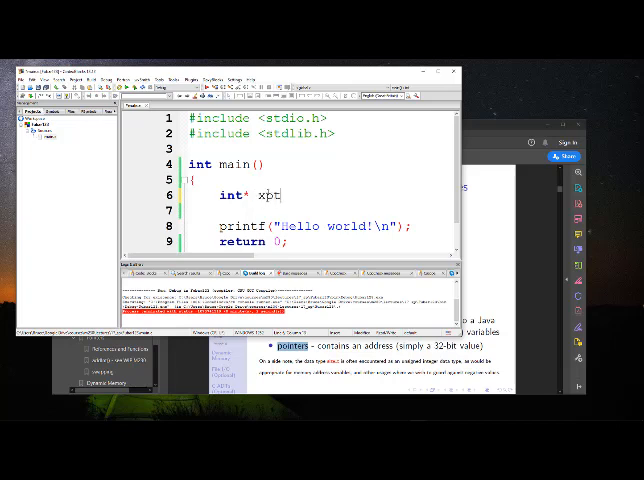
type(";")
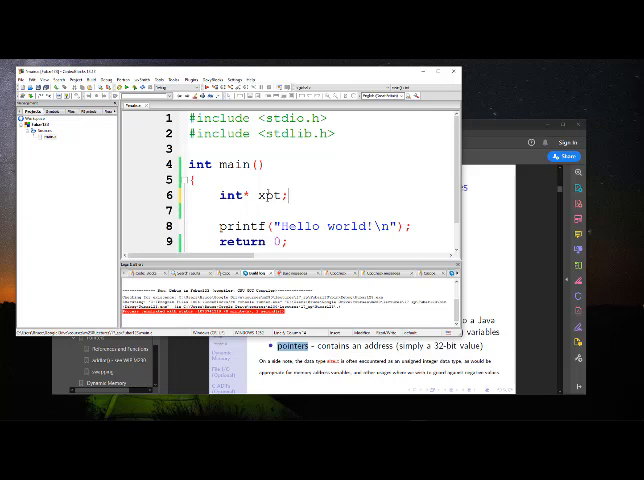
type("//")
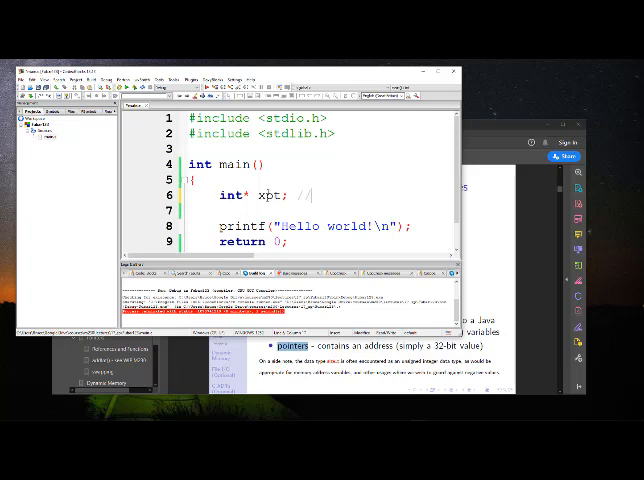
type("can hold")
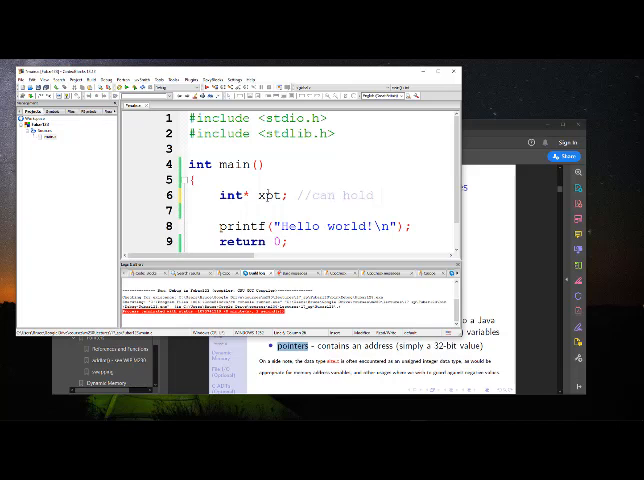
type("an addres")
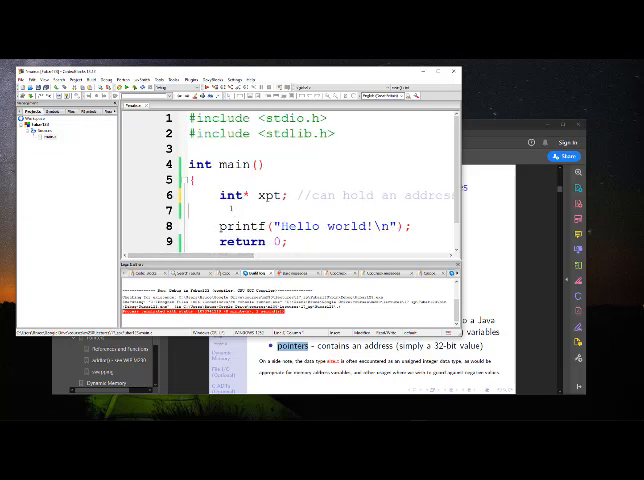
- Declare int x = 4; and assign xpt = &x;
type("in")
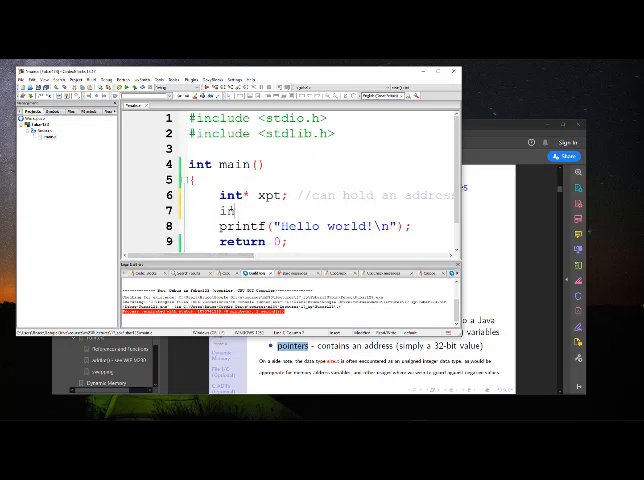
type("nt x = 4;")
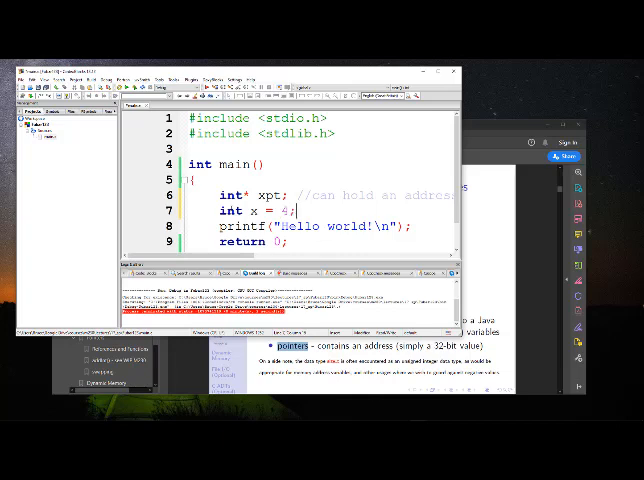
type("x")
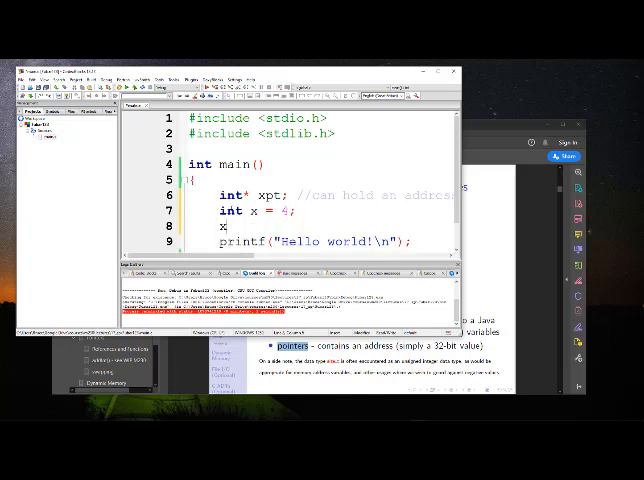
type("pt")
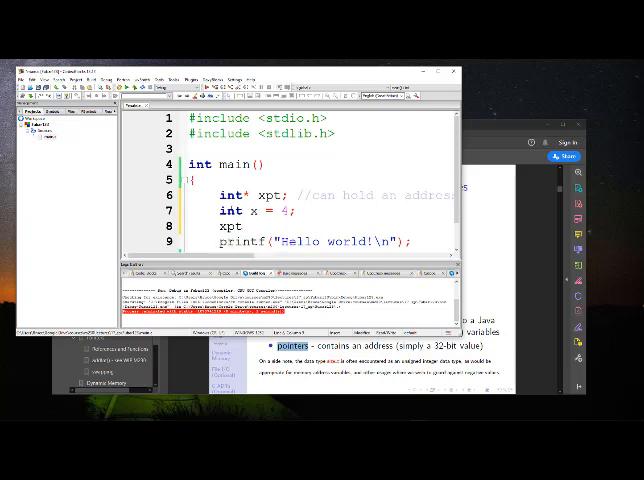
type("=")
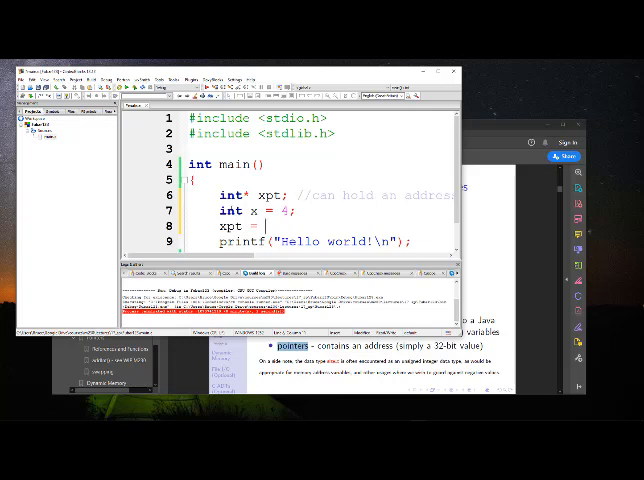
type("&")
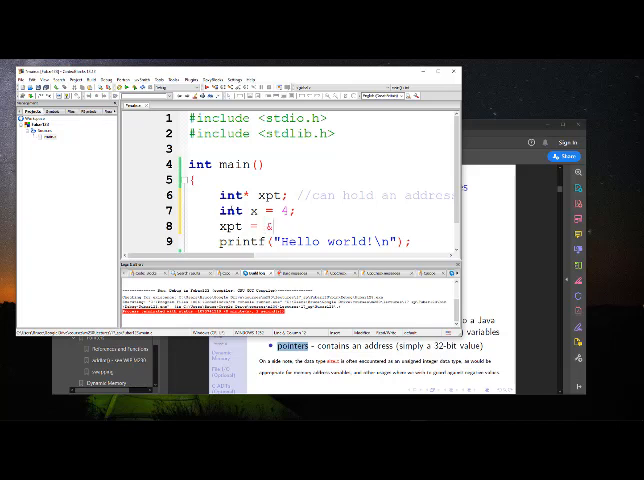
type("x;")
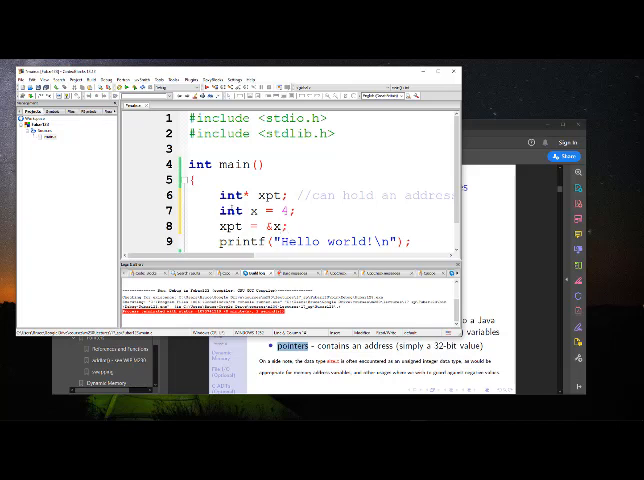
double_click(268, 195)
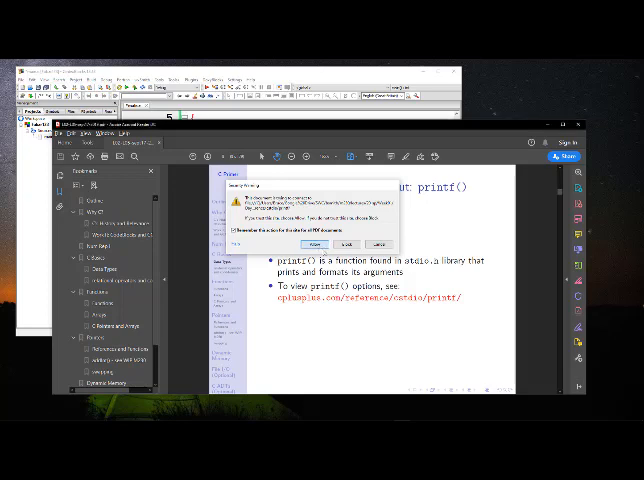
- Allow the reference site to open and scroll the cstdio list toward printf
left_click(307, 244)
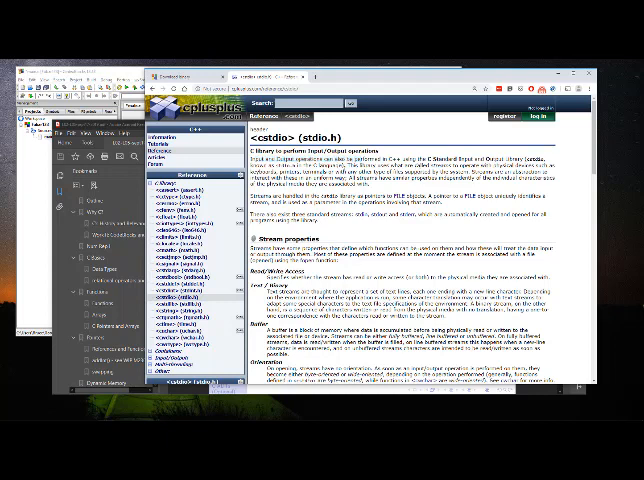
double_click(390, 158)
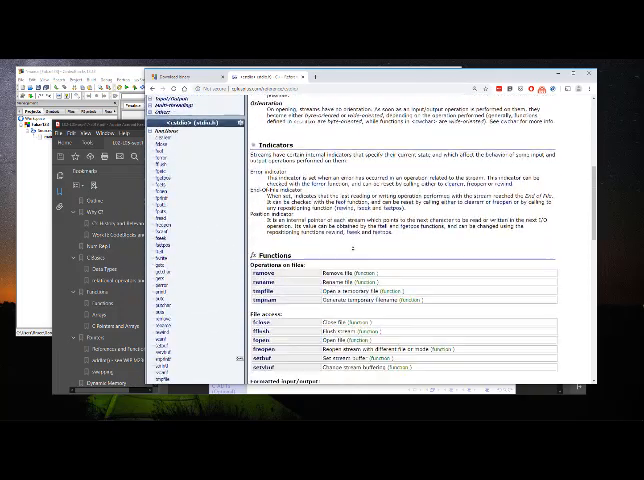
scroll("down", 3)
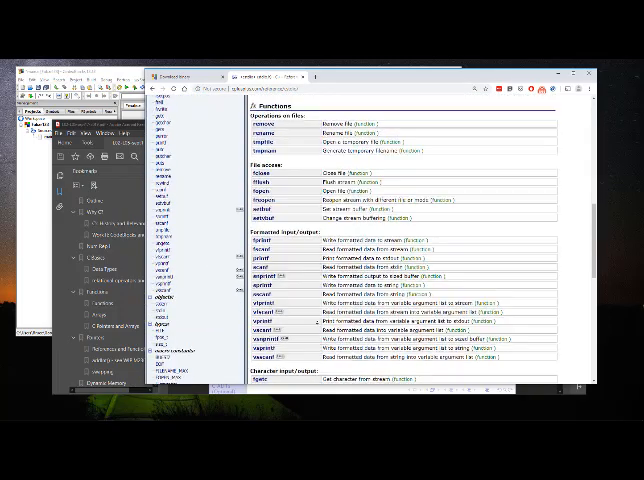
scroll("down", 3)
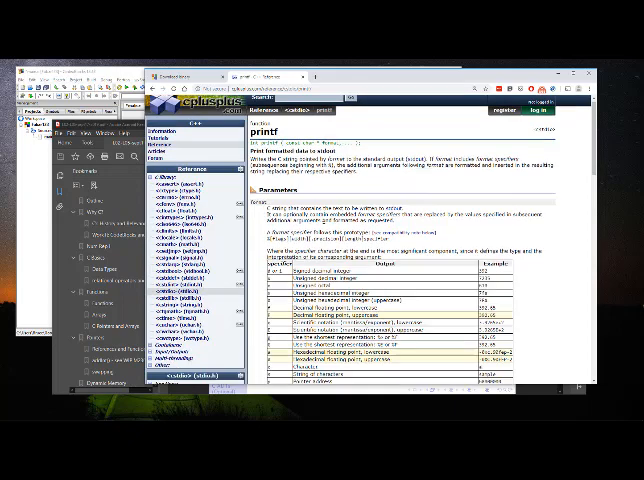
- Scroll the printf page past the specifier tables to the Example code and Output
scroll("down", 3)
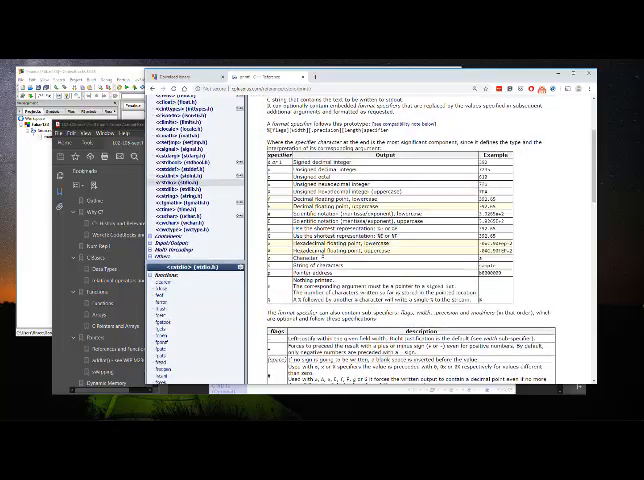
scroll("down", 3)
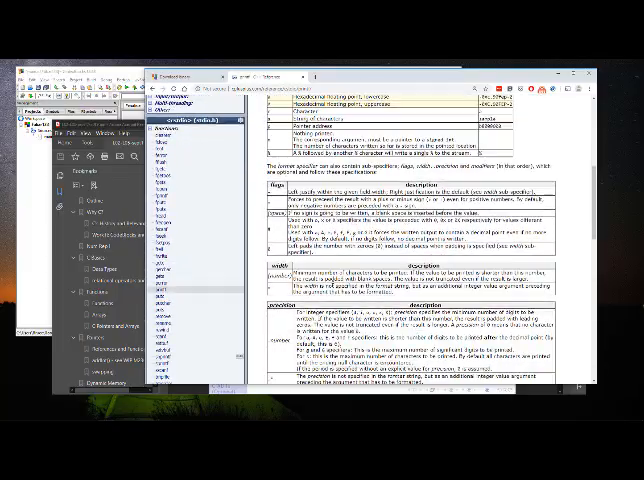
scroll("down", 3)
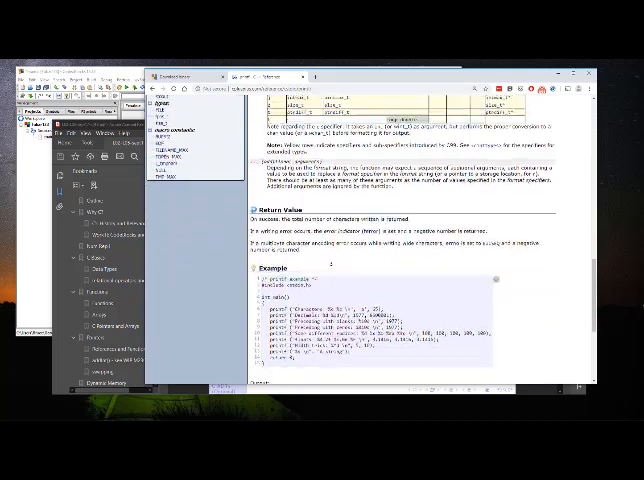
scroll("down", 3)
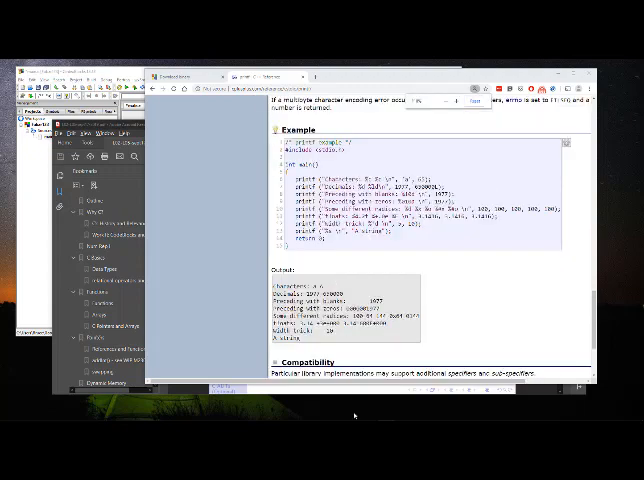
scroll("down", 3)
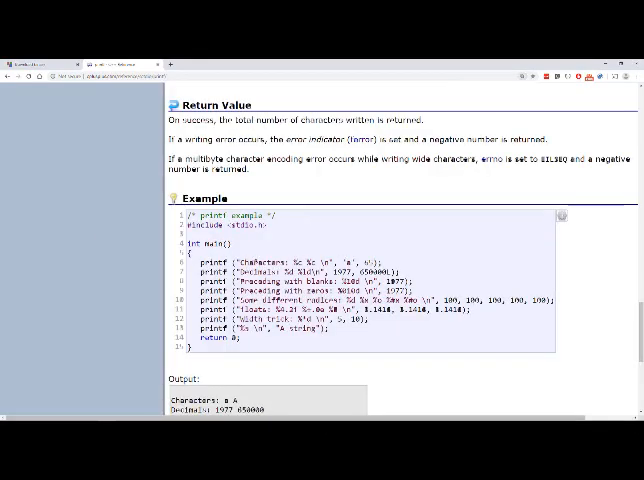
- Send the printf example code to the cpp.sh shell in a new tab
left_click(240, 261)
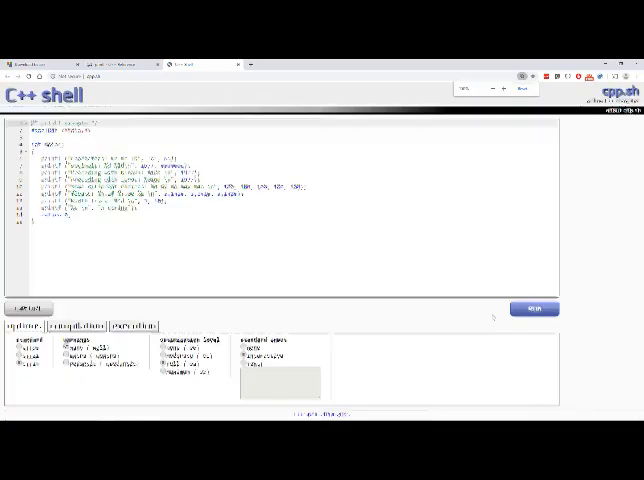
- Run the cpp.sh printf example to view its formatted output, then return to Code::Blocks
left_click(535, 307)
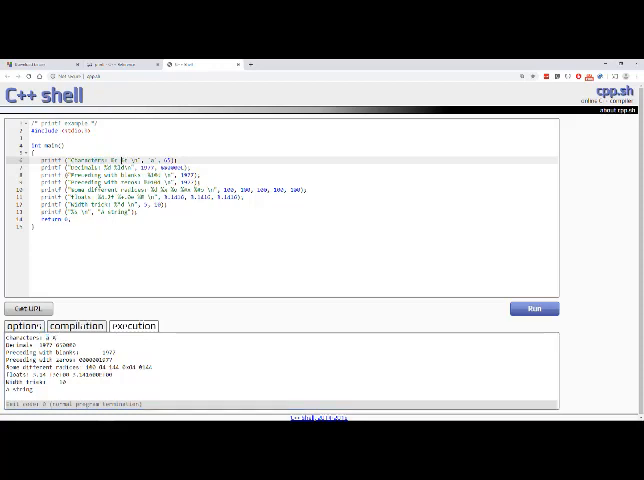
left_click(150, 178)
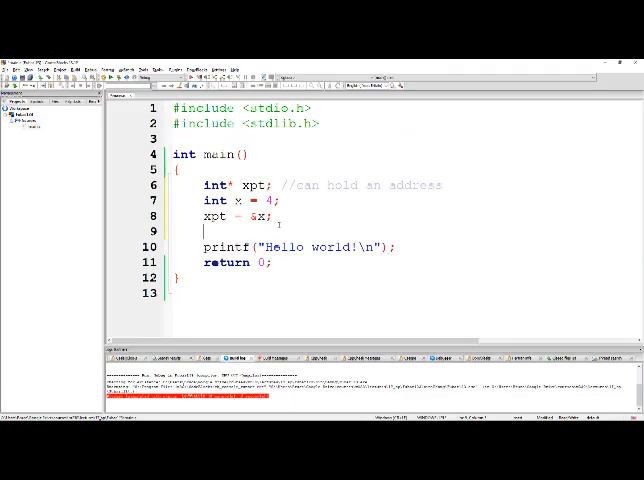
- Add a blank line and rewrite printf as "I am printing x as %d \n", x
key("enter")
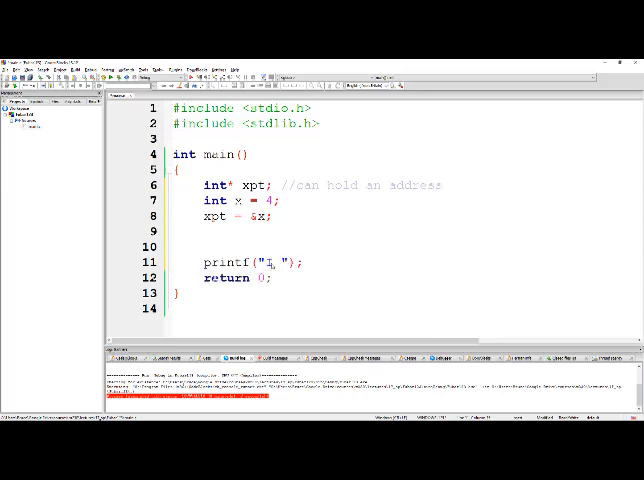
type("am printing")
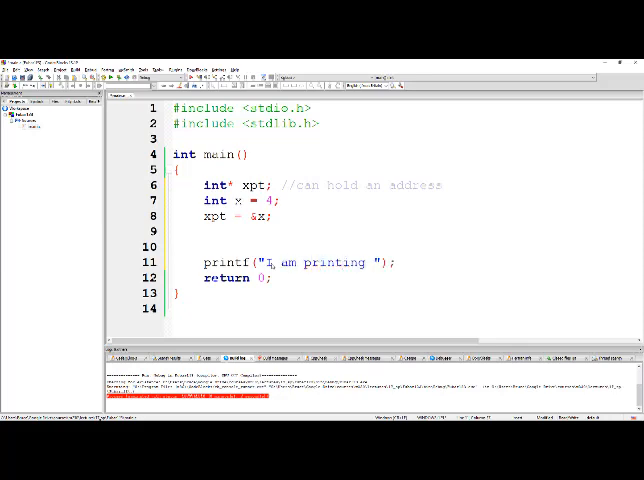
type("x")
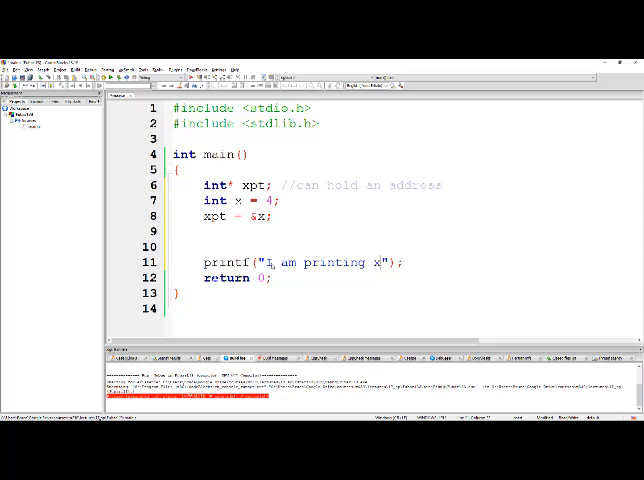
type("as")
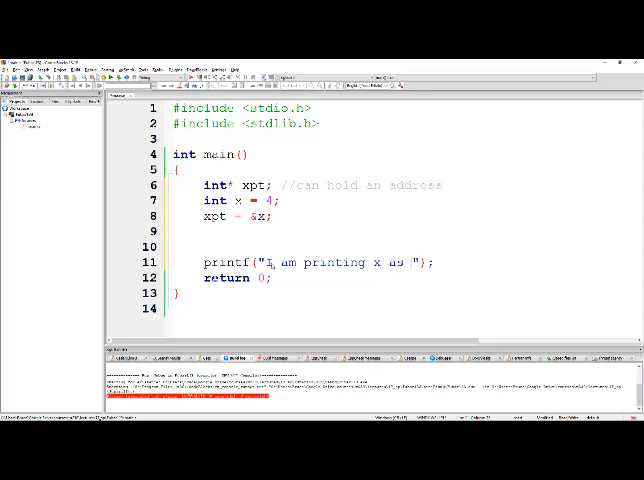
type("%d")
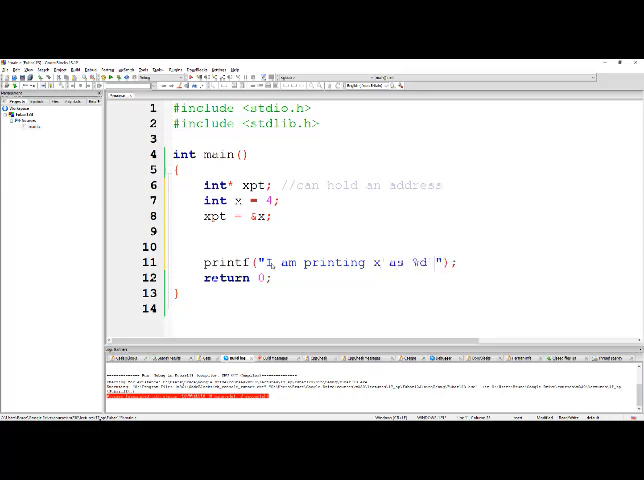
type("\\n")
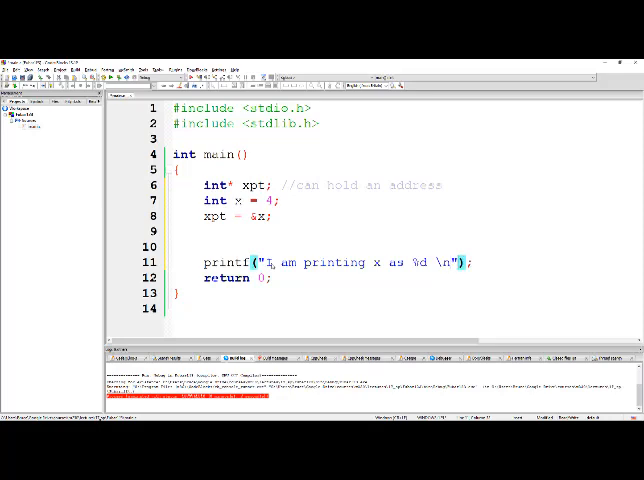
type(",x")
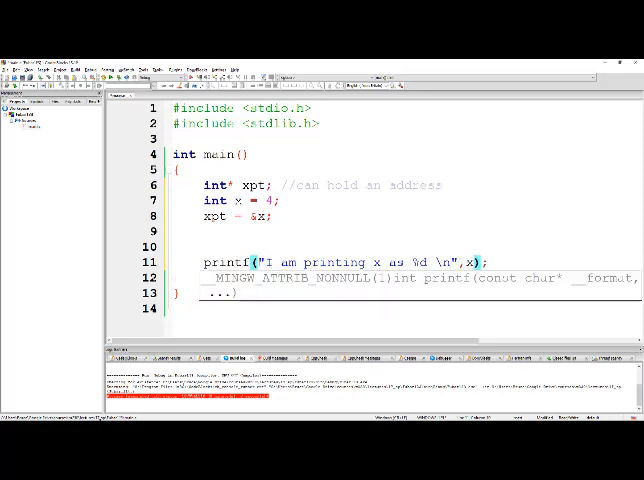
- Run the program, see "I am printing x as 4" in the console, then close the console
type("return 0;")
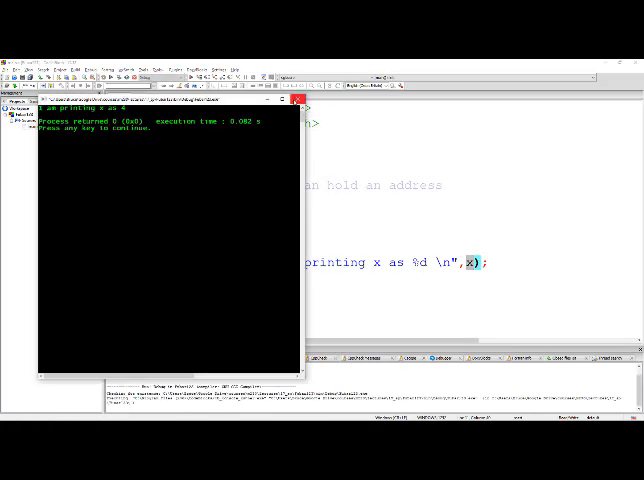
left_click(283, 98)
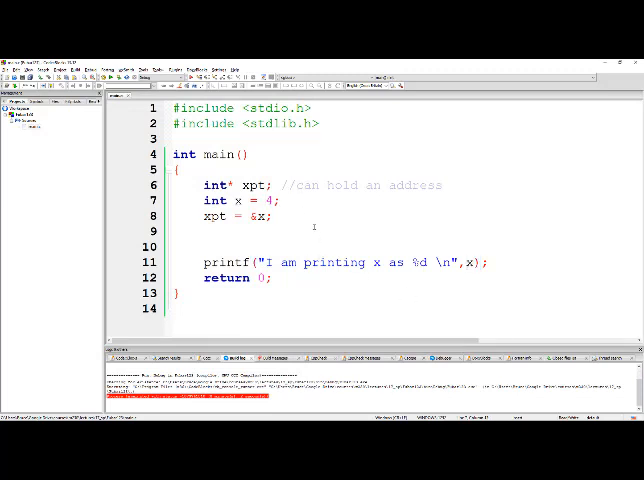
- Edit line 7 to x = 54 and build and run the program
type("5")
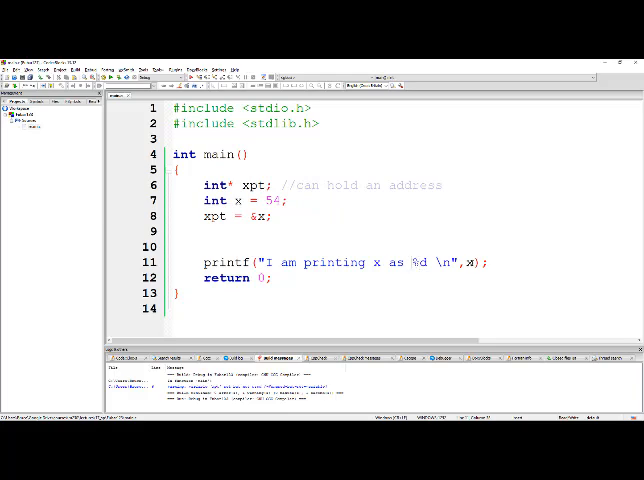
left_click(478, 262)
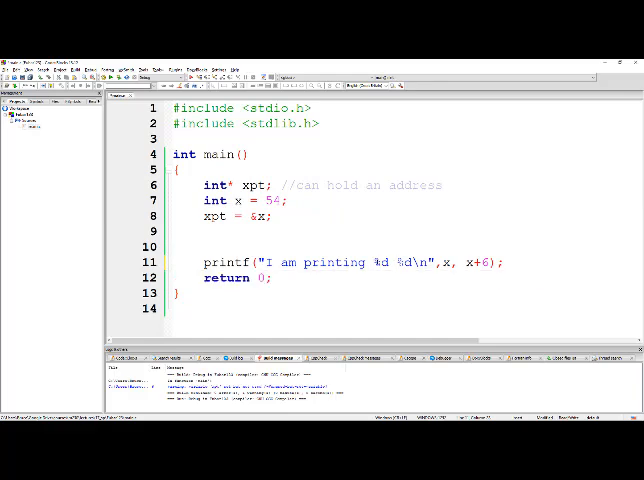
- Select the value 54 in the code, then switch to the ASCII table in Chrome
double_click(263, 200)
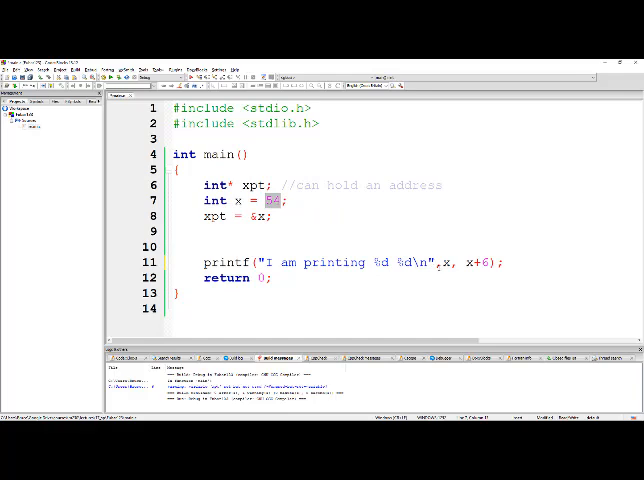
key("alt+tab")
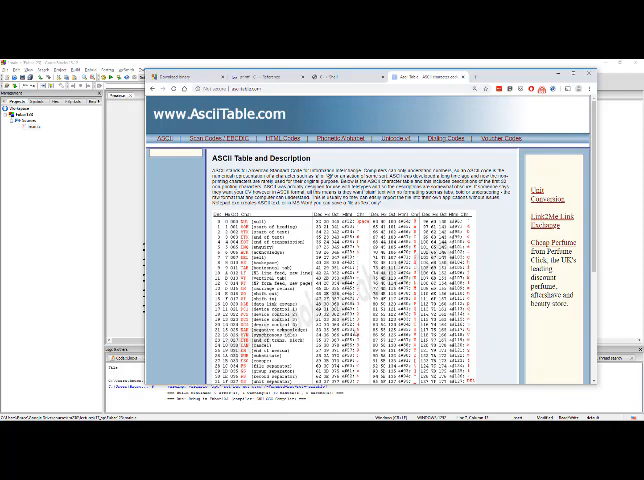
- Scroll the AsciiTable.com page down to where Extended ASCII Codes begins
scroll("down", 3)
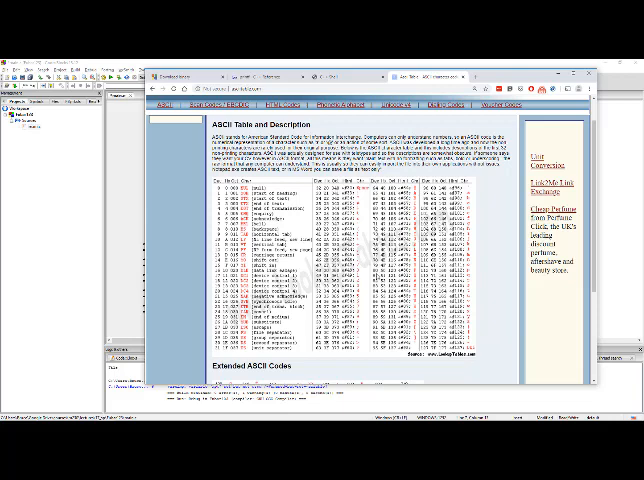
mouse_move(375, 274)
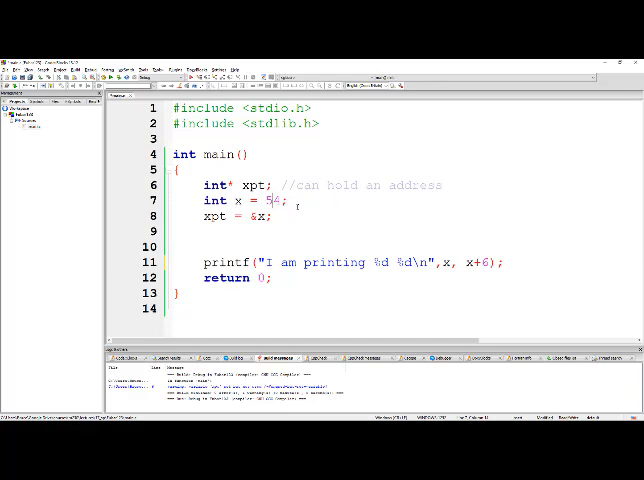
- Set x = 74, print x and x+6 with %c, and select the first c for %f
type("7")
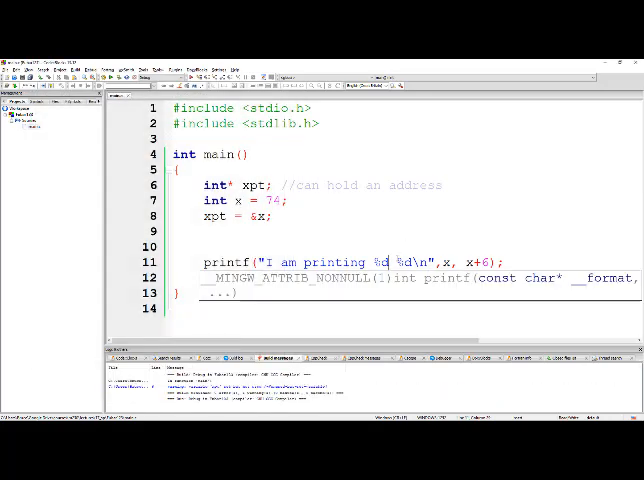
type("return 0;")
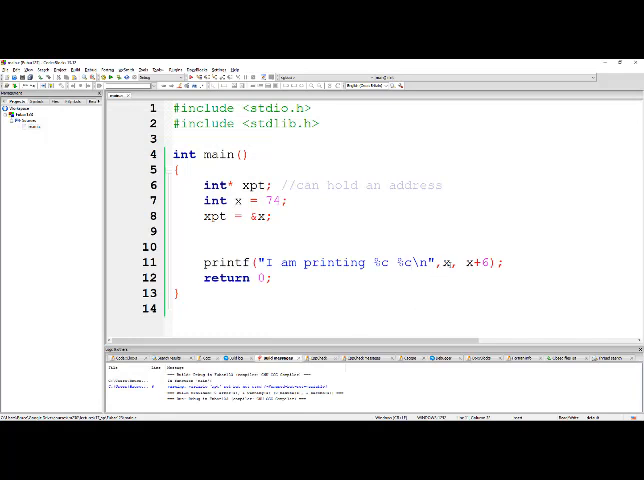
double_click(447, 262)
type("f")
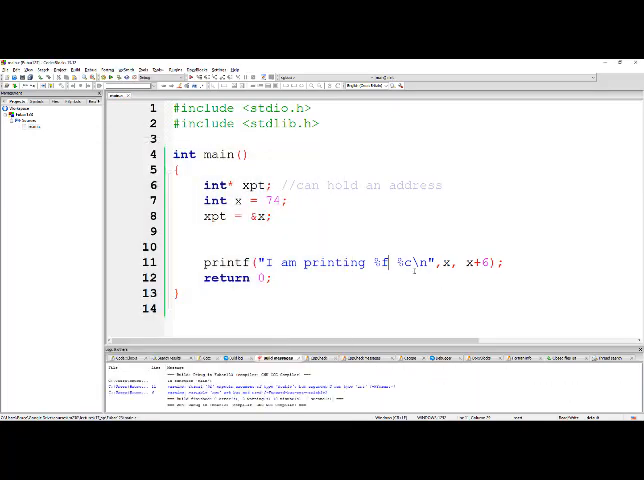
- Restore the first specifier to %c so printf reads "I am printing %c %c\n"
type("c")
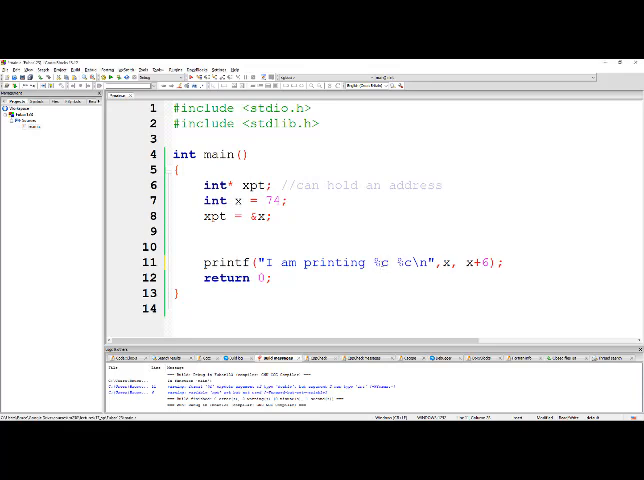
type("d")
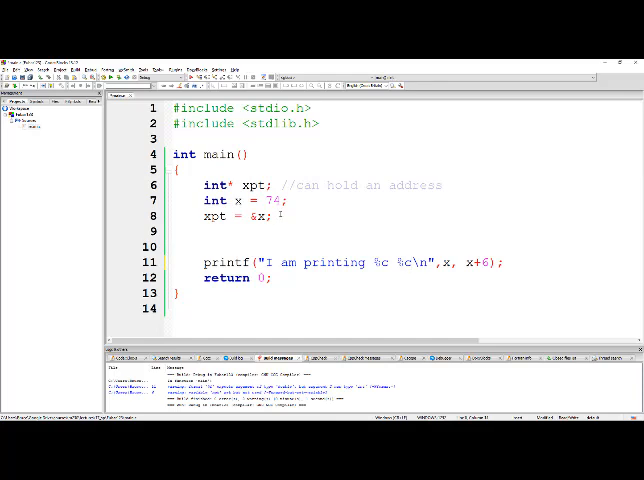
- Add float y = 4.2231, print y with %f, run it, and close the console
type("float")
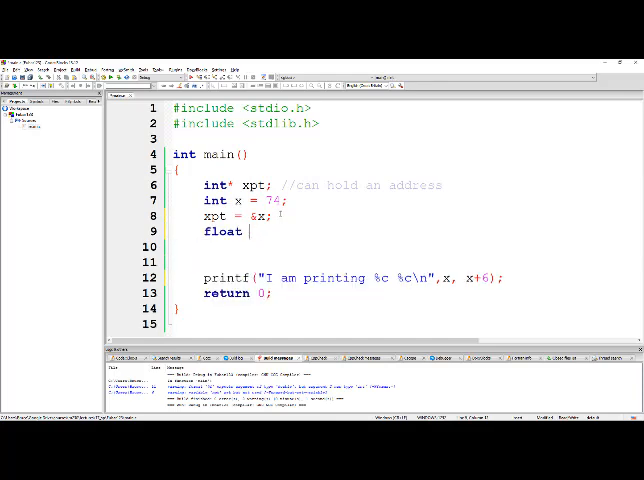
type("y =4")
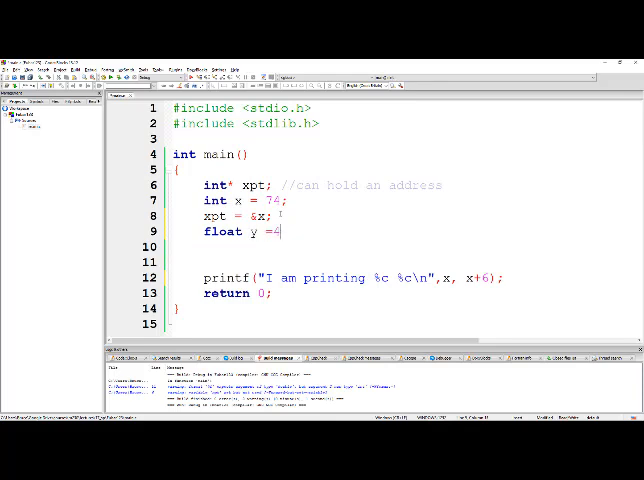
type(".2231;")
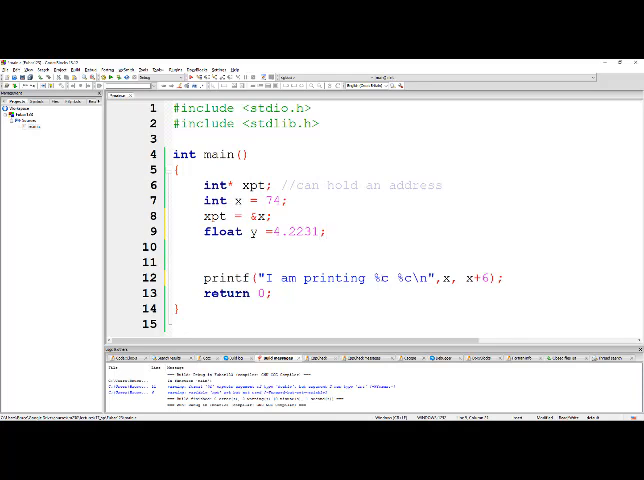
type("f")
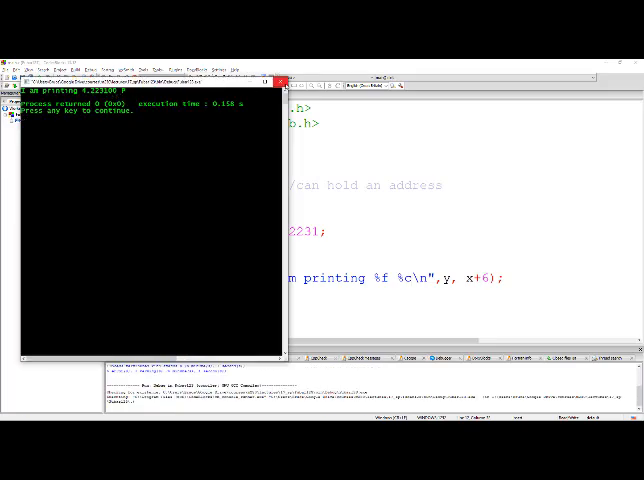
left_click(283, 80)
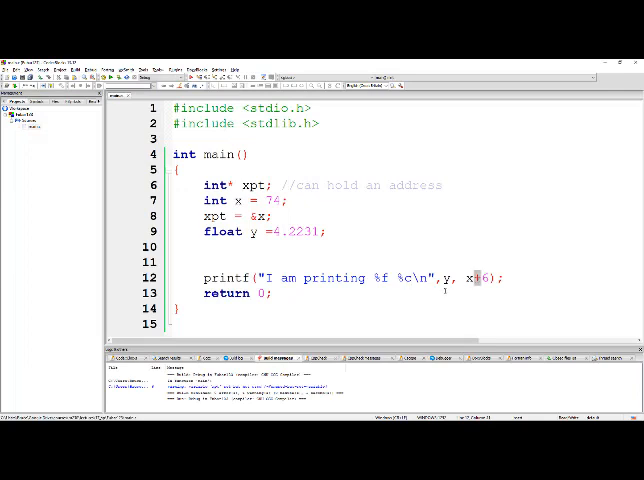